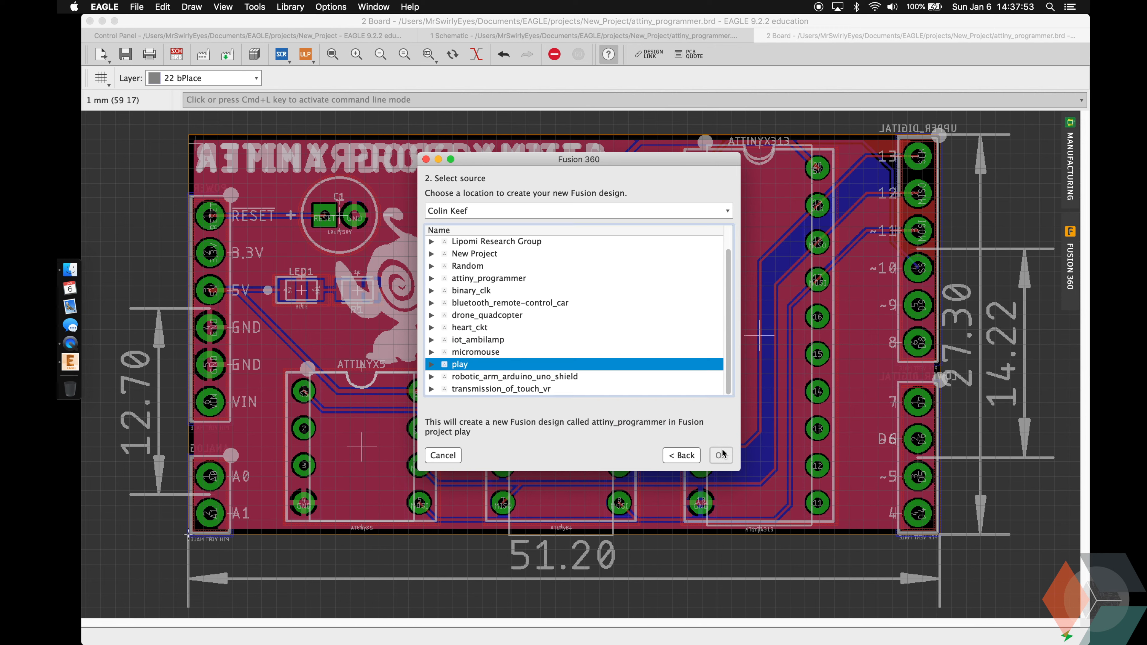
# Step: Push the board to Fusion 360 as a new design in project 'play' and dismiss the success message
pyautogui.click(720, 456)
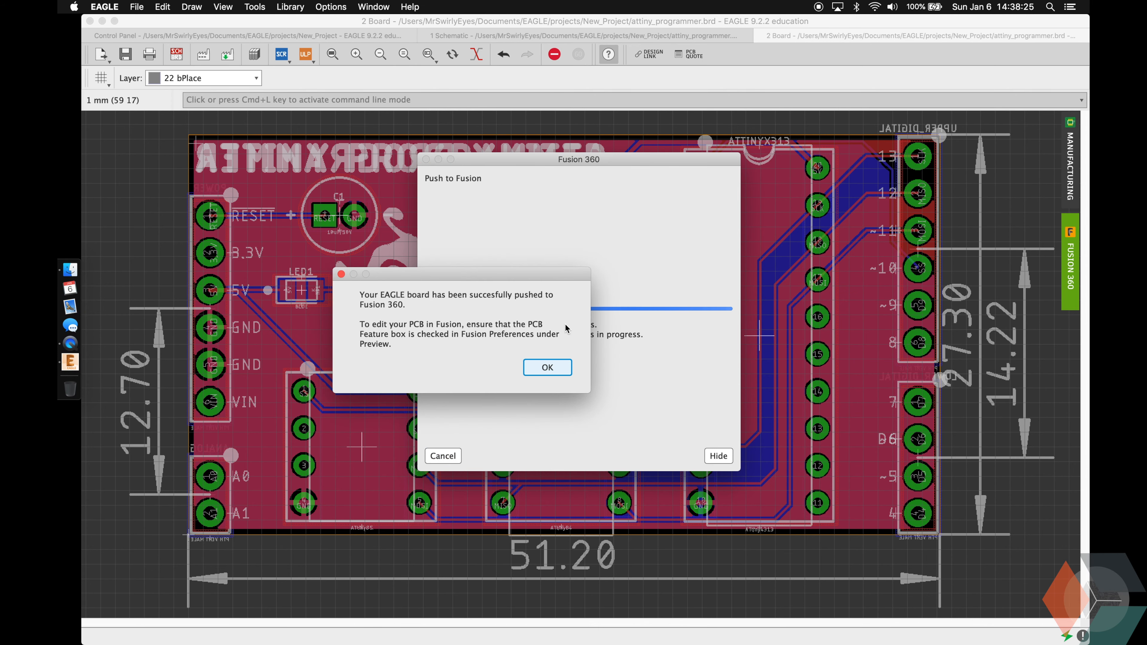
pyautogui.click(547, 368)
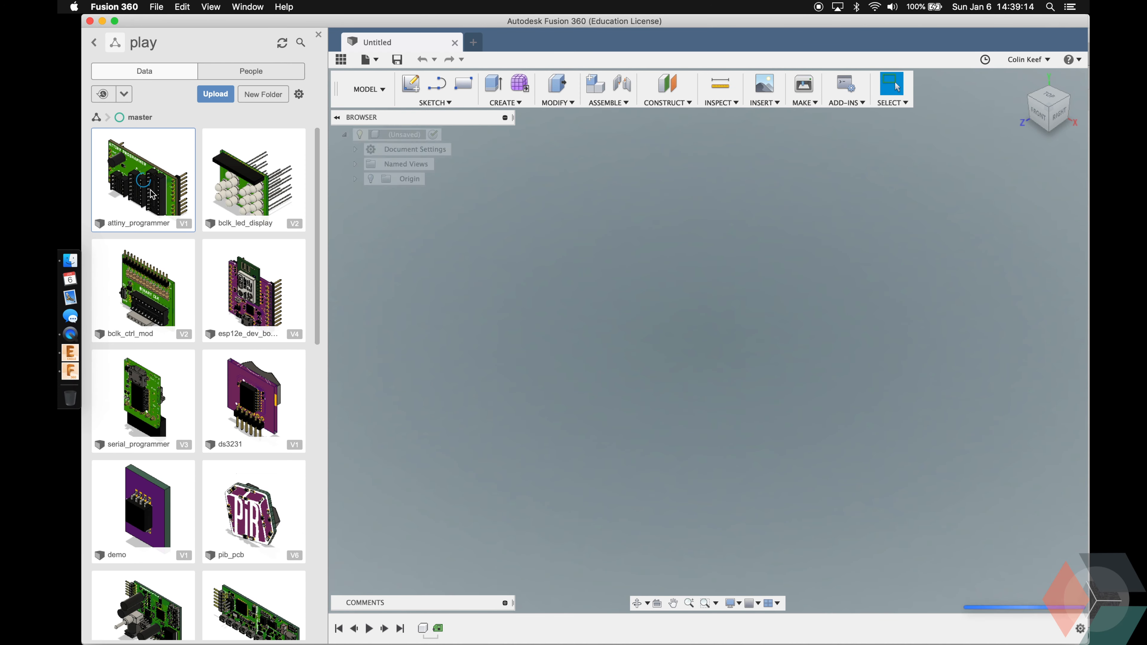
# Step: Open attiny_programmer from the Data Panel and view its 3D board from the front and back faces
pyautogui.doubleClick(142, 179)
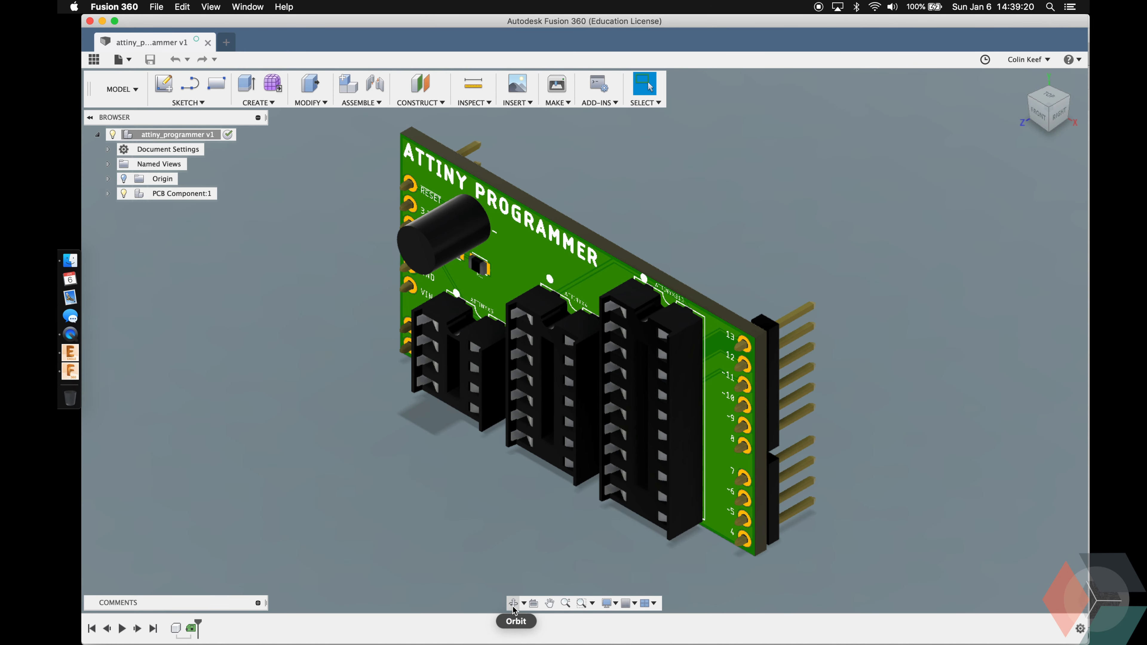
pyautogui.click(1049, 106)
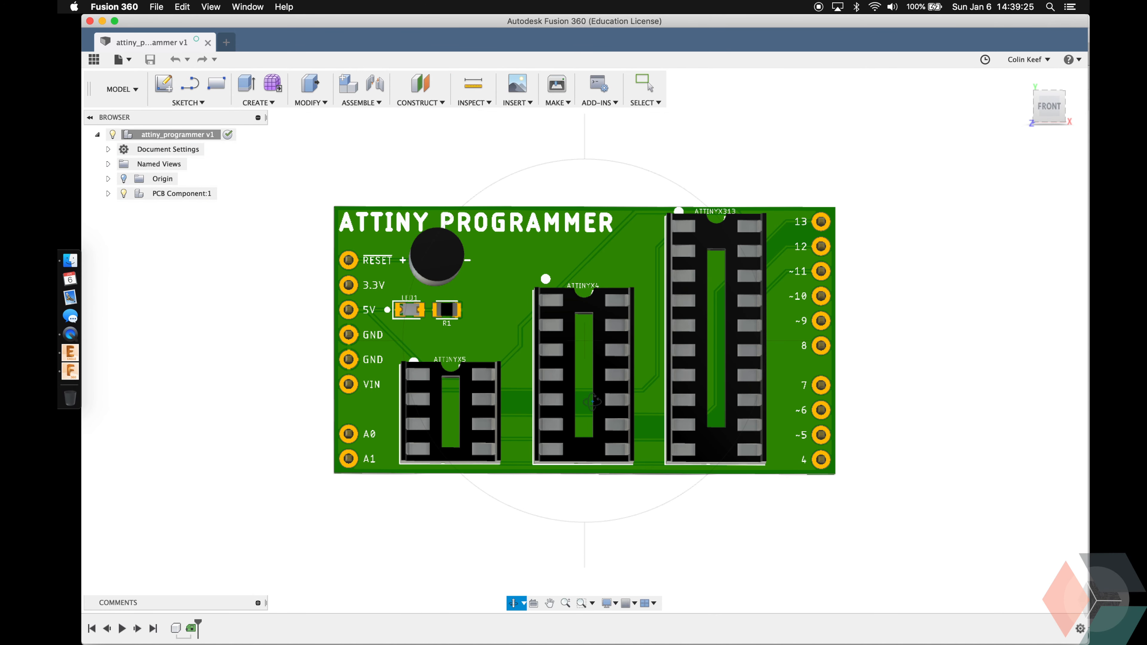
pyautogui.moveTo(642, 344)
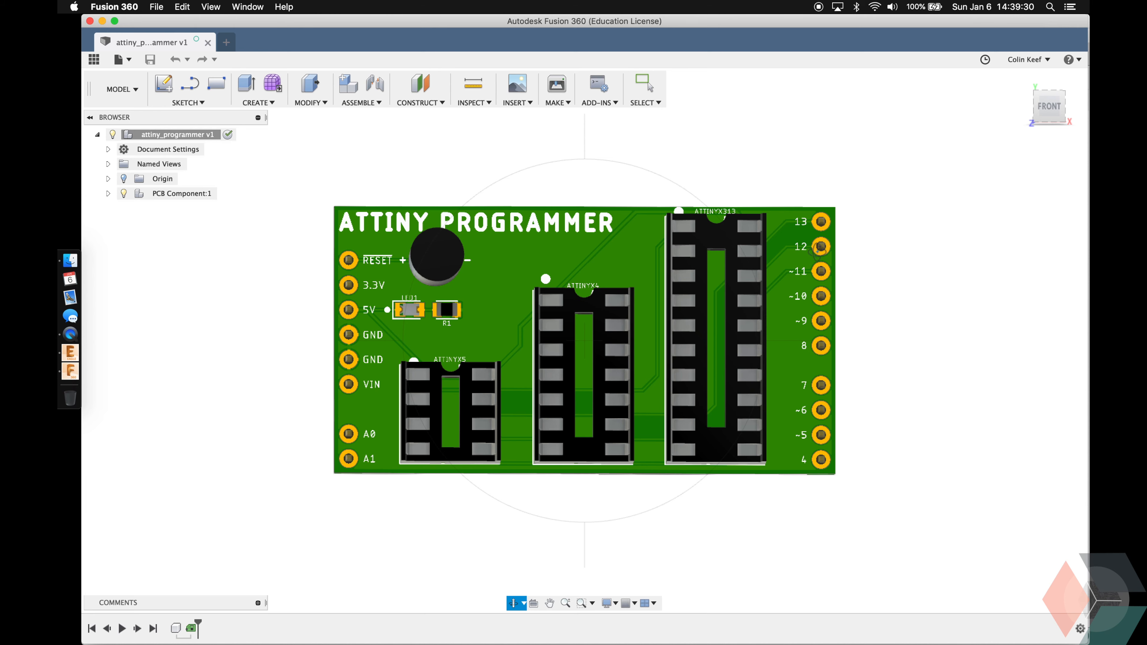
pyautogui.click(1049, 107)
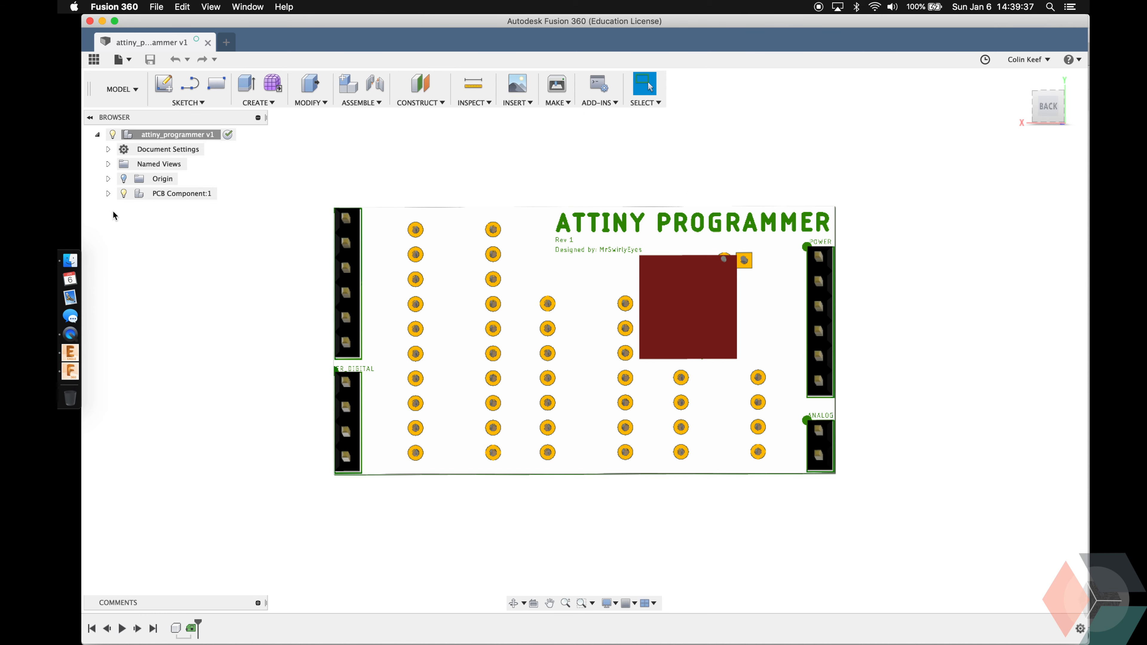
pyautogui.click(95, 134)
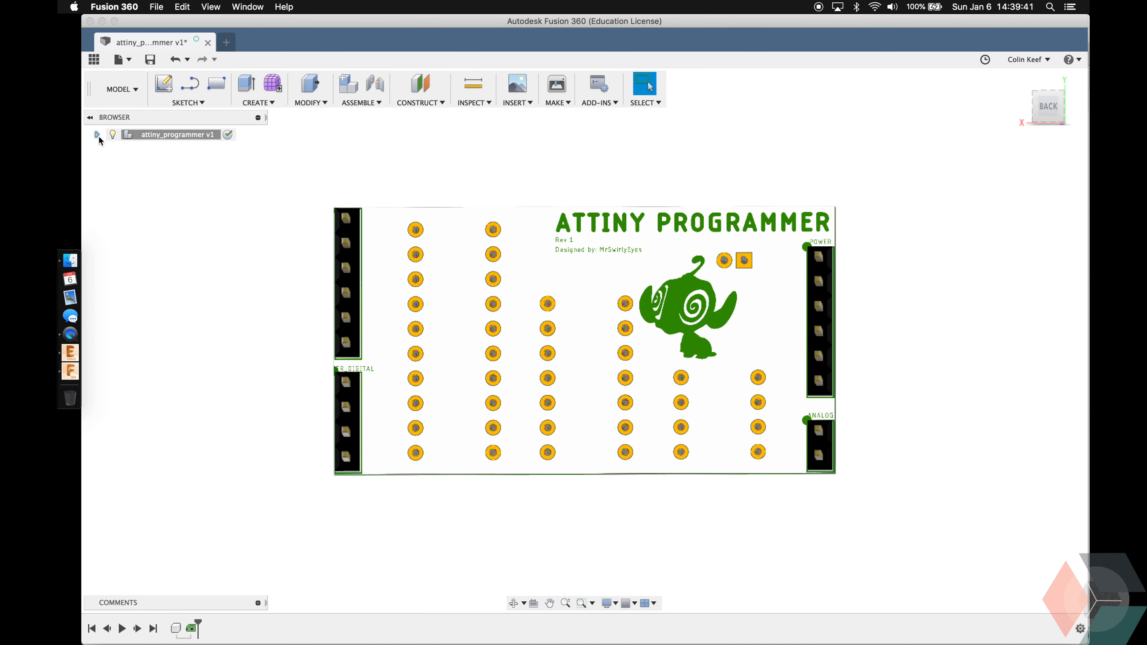
pyautogui.click(514, 603)
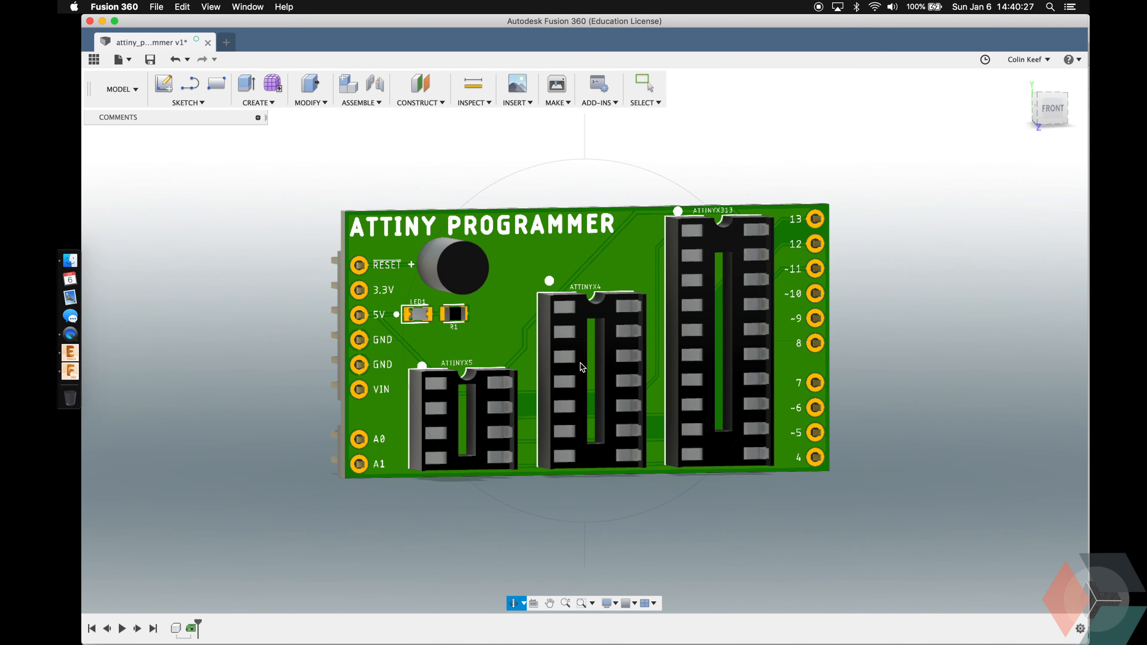
# Step: Return to the attiny_programmer board in EAGLE and save the board file
pyautogui.click(69, 361)
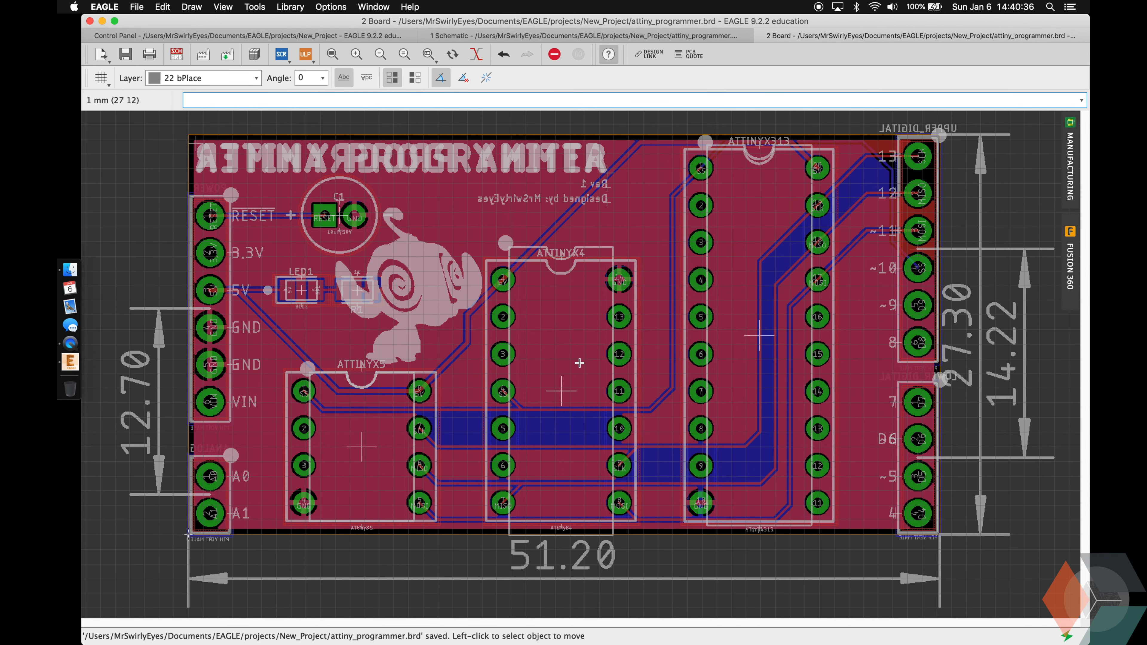
pyautogui.click(69, 371)
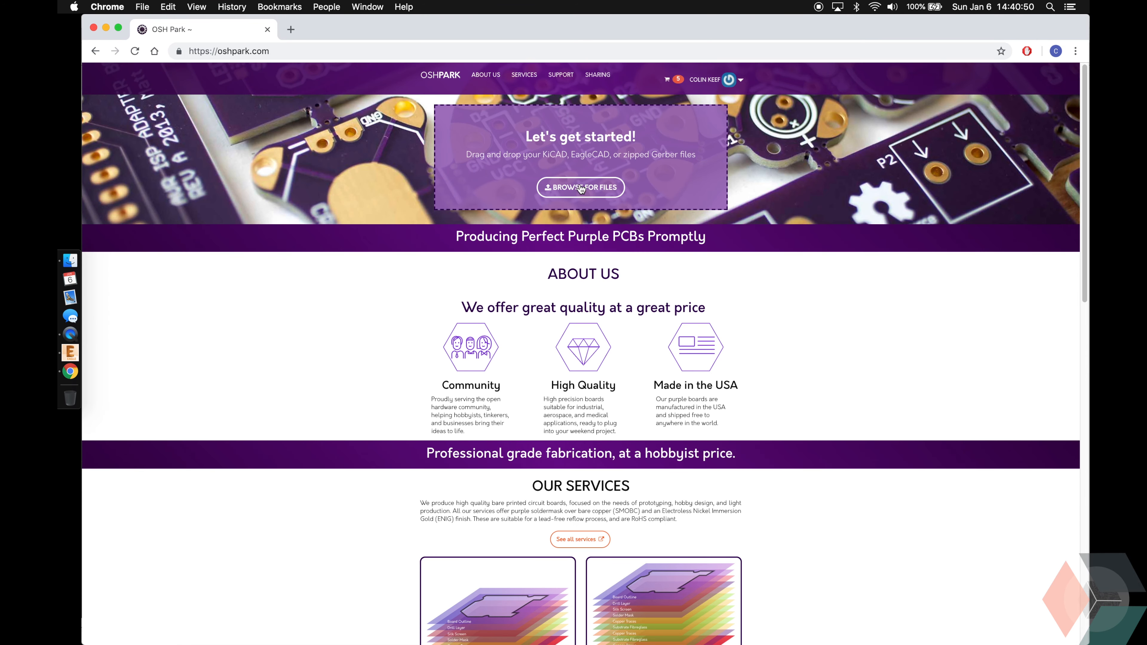
# Step: Upload attiny_programmer.brd to OSH Park and continue to the design verification page
pyautogui.click(580, 187)
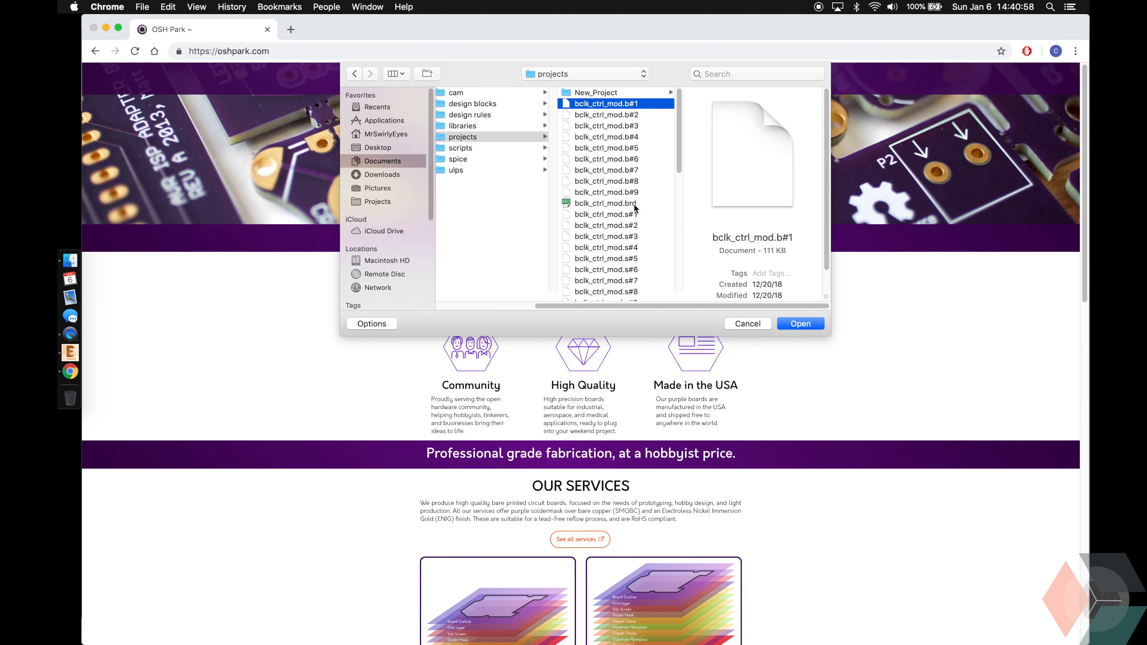
pyautogui.click(800, 323)
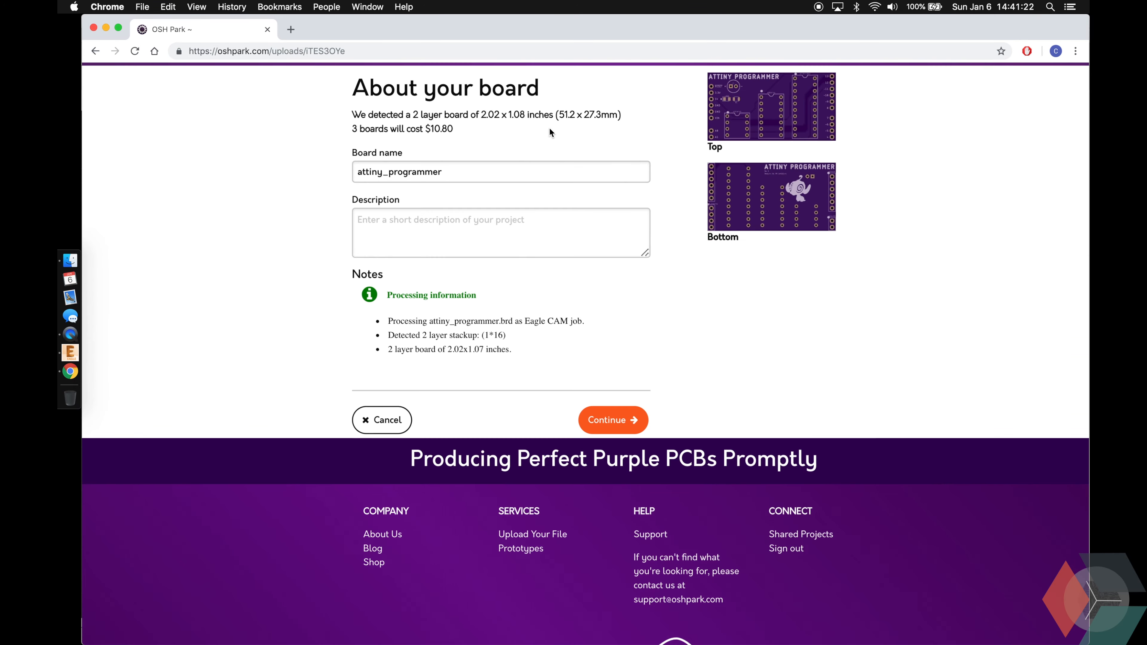
pyautogui.click(612, 420)
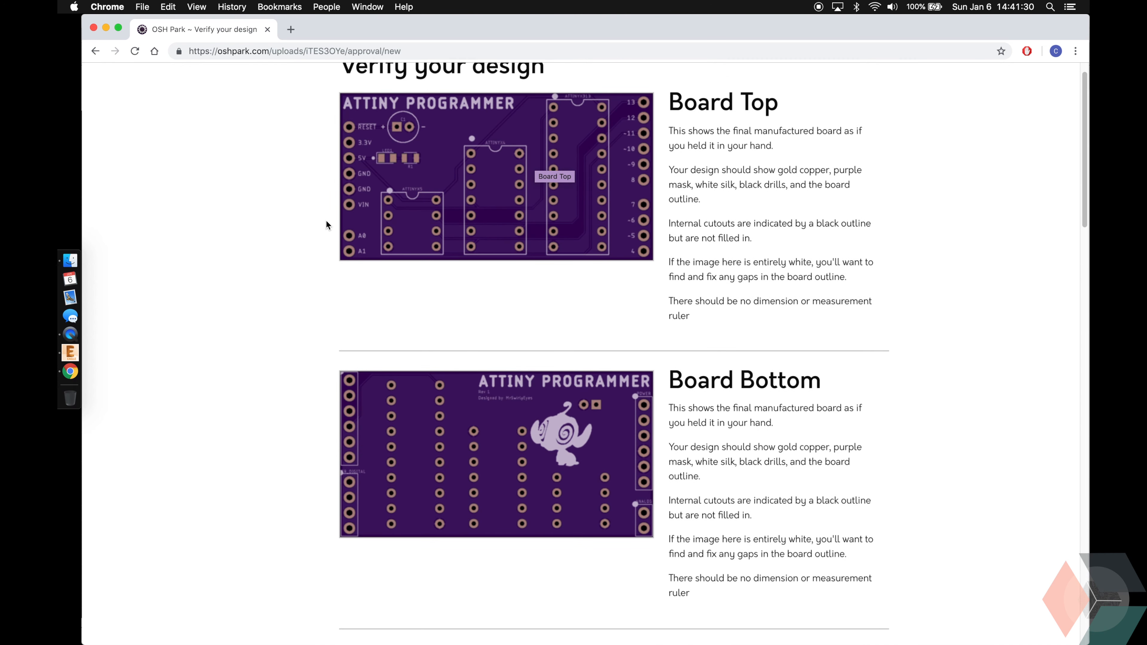
pyautogui.moveTo(361, 148)
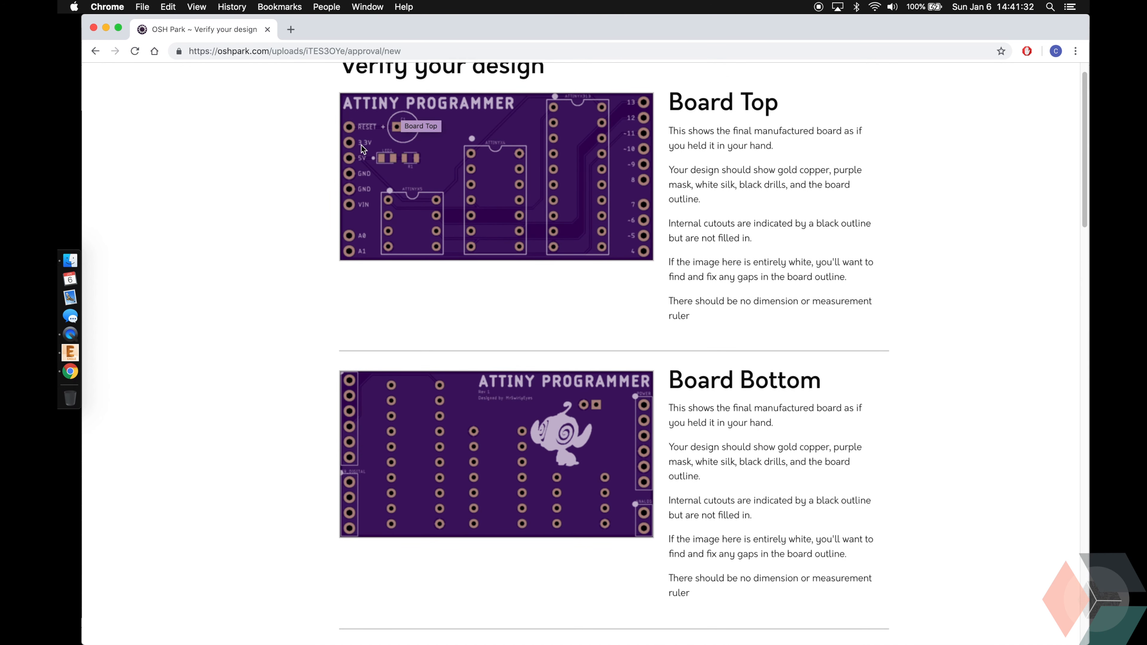
pyautogui.moveTo(520, 290)
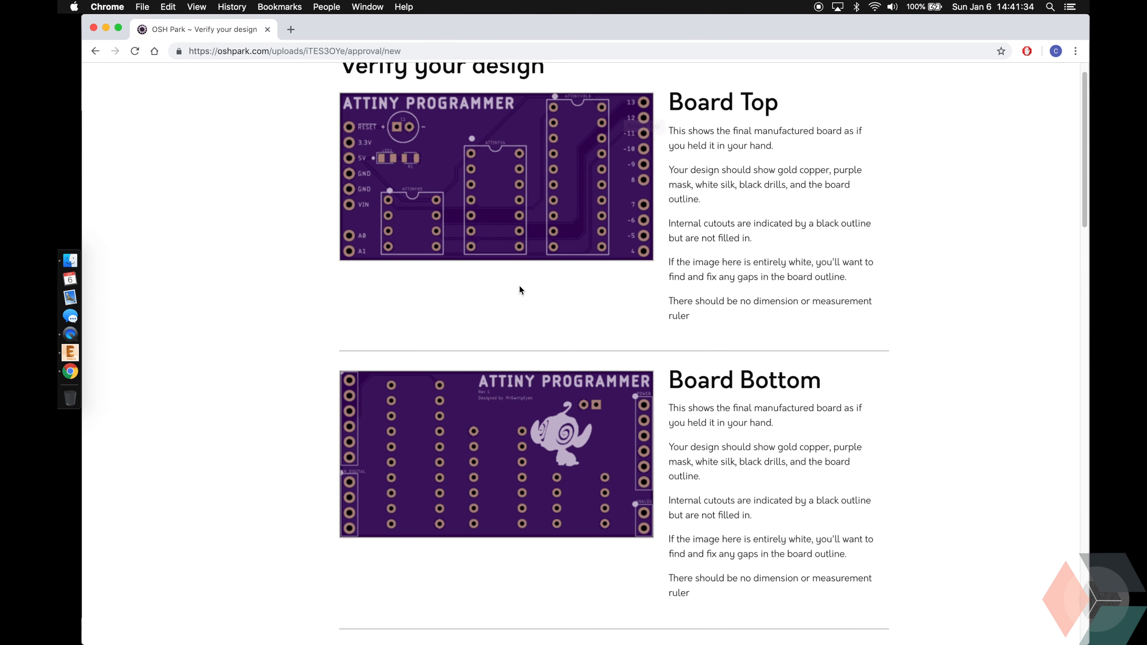
pyautogui.scroll(-3)
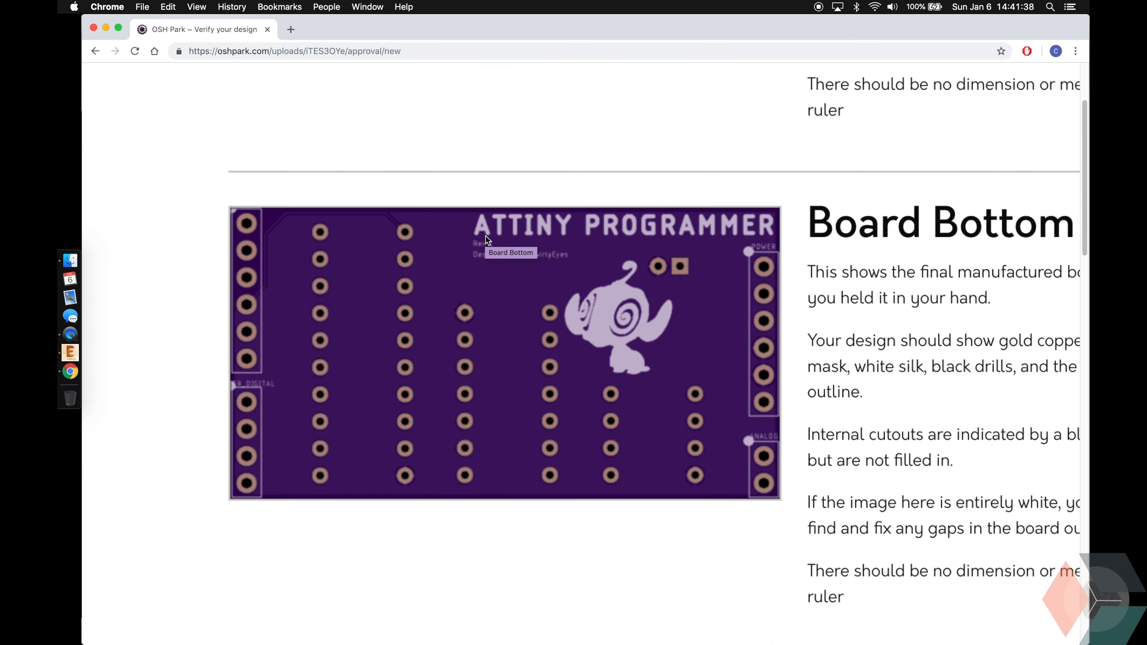
pyautogui.scroll(-3)
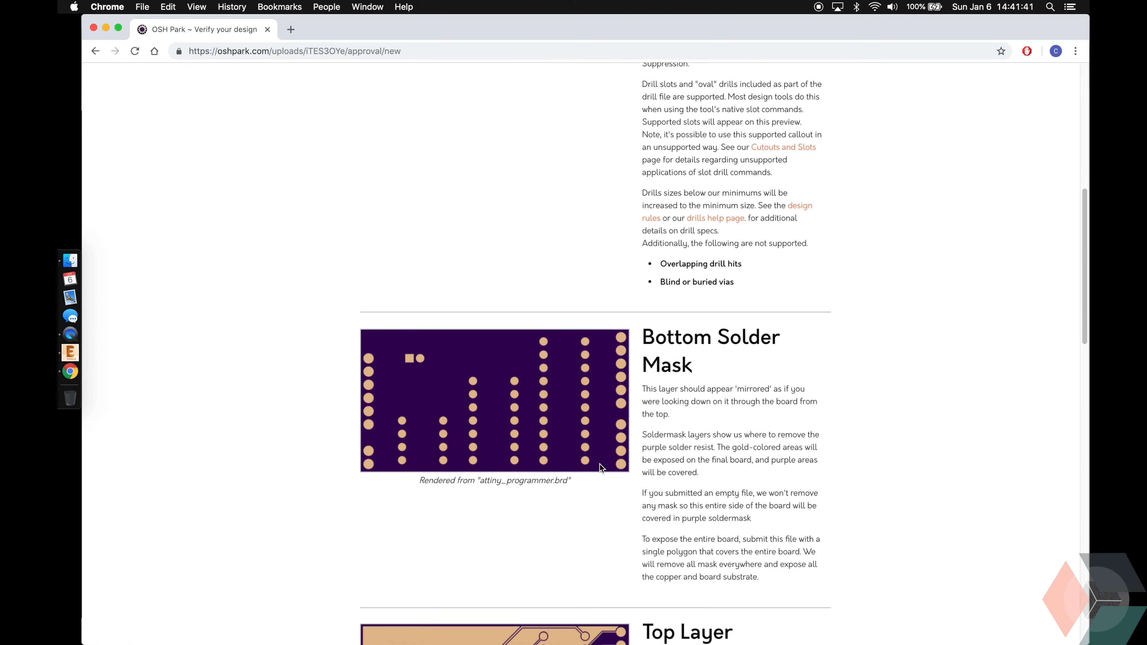
pyautogui.scroll(-3)
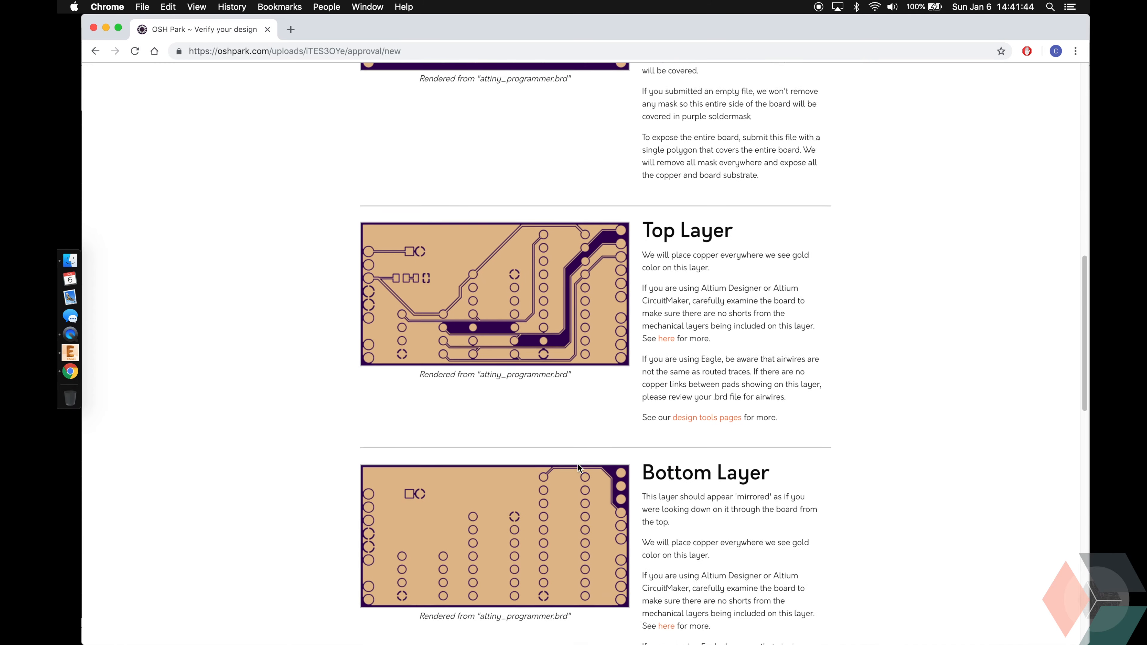
pyautogui.scroll(-3)
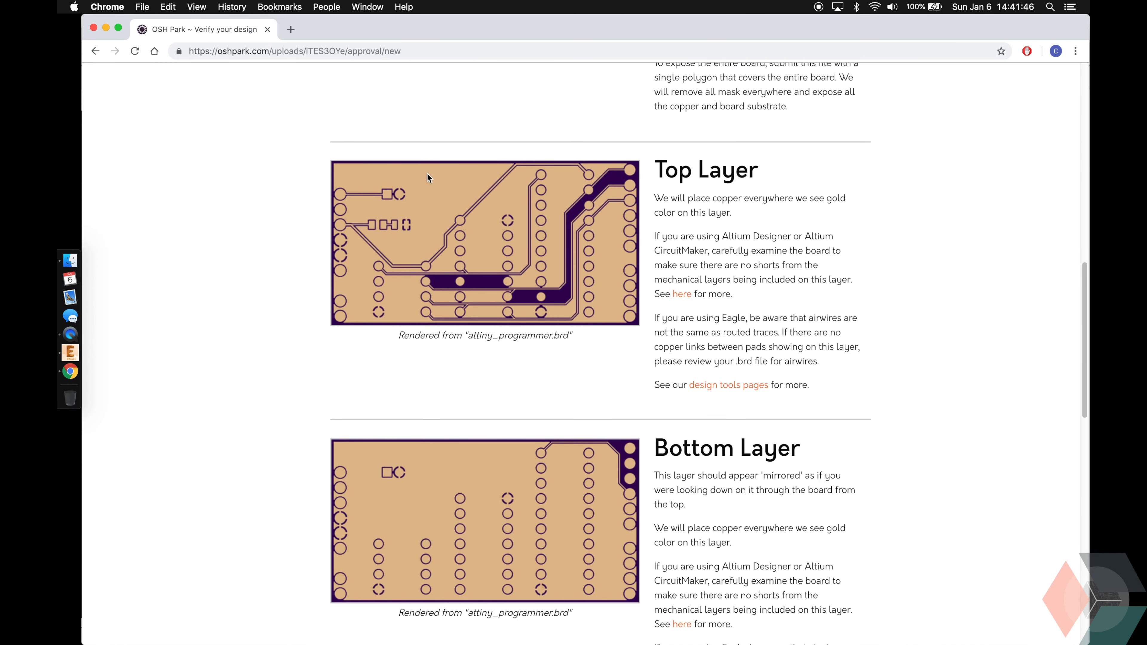
pyautogui.scroll(-3)
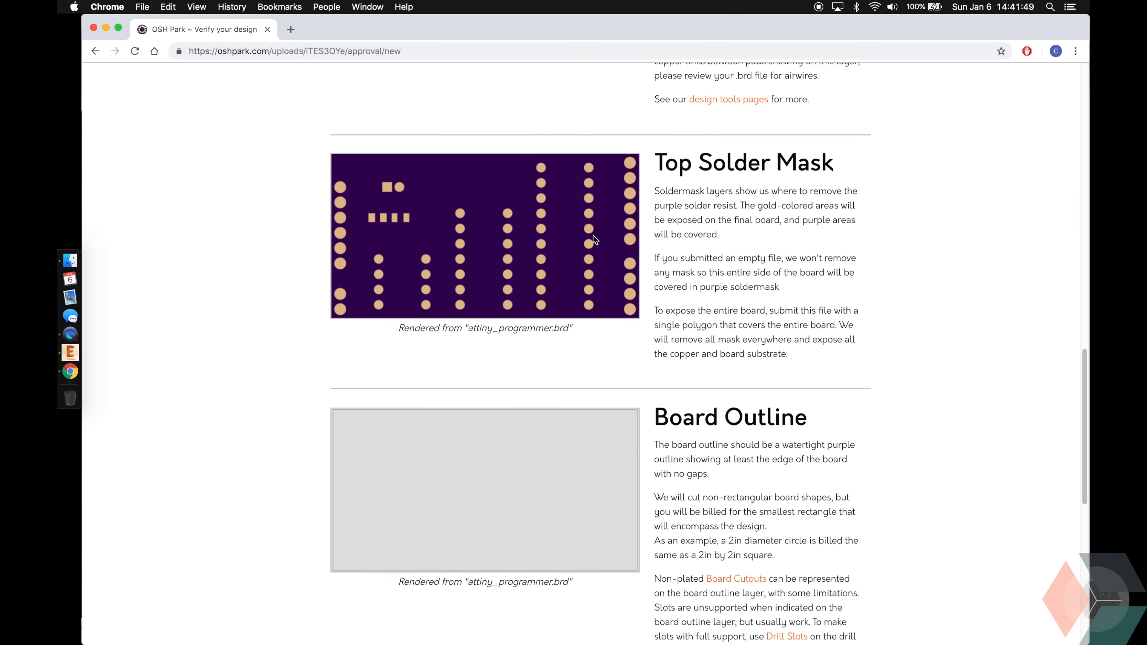
pyautogui.scroll(-3)
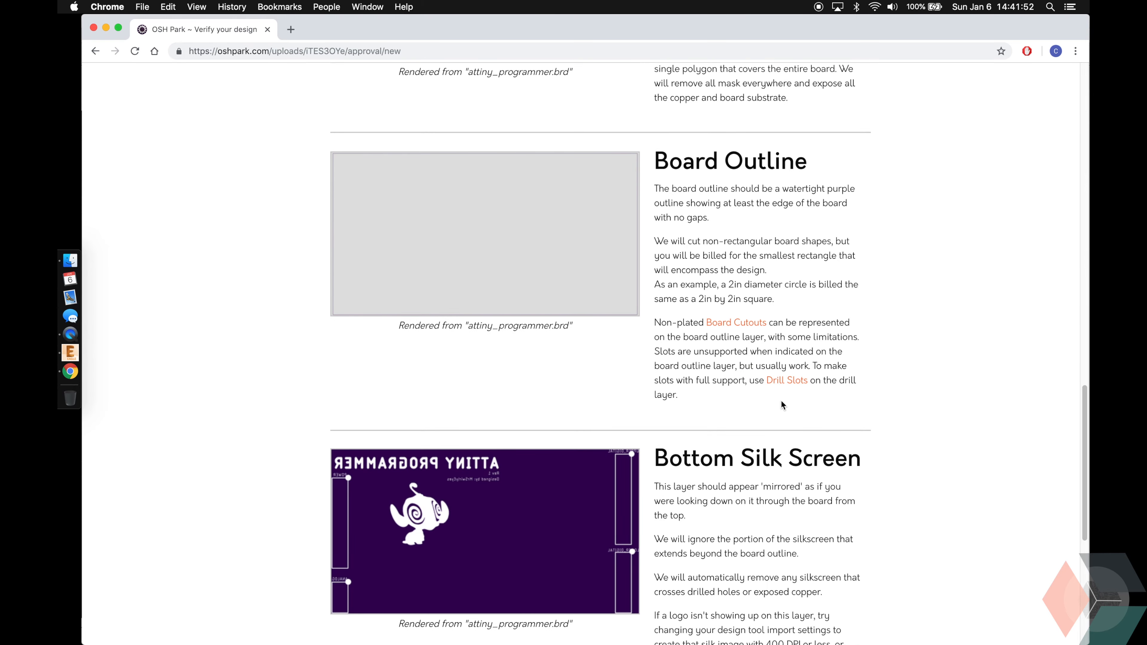
pyautogui.scroll(-3)
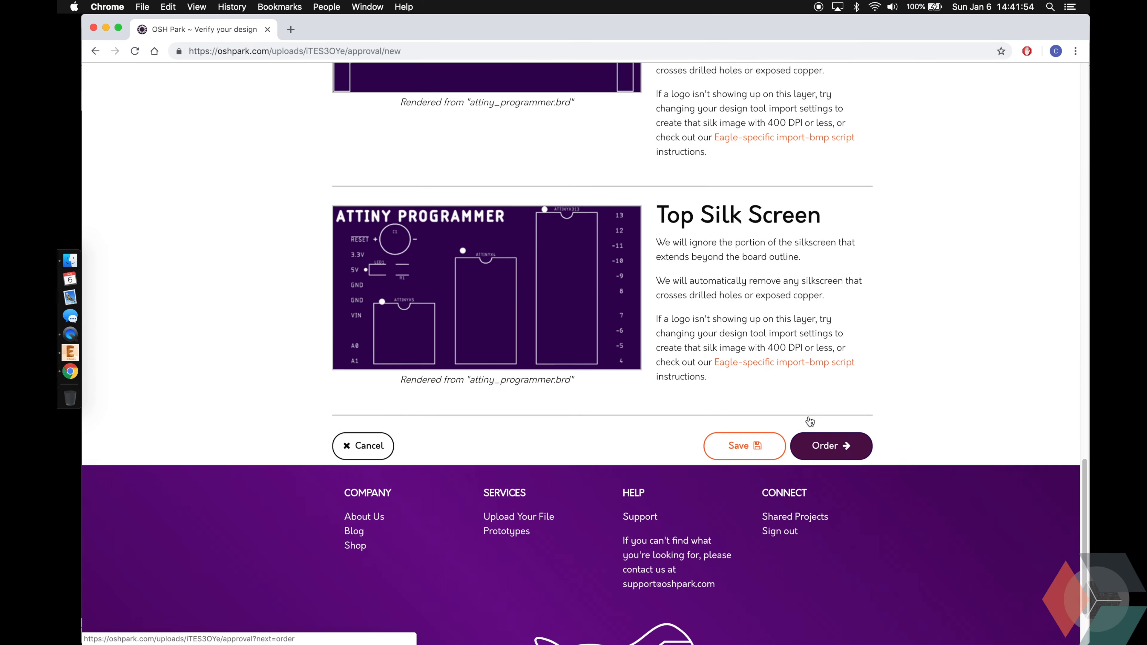
pyautogui.scroll(-3)
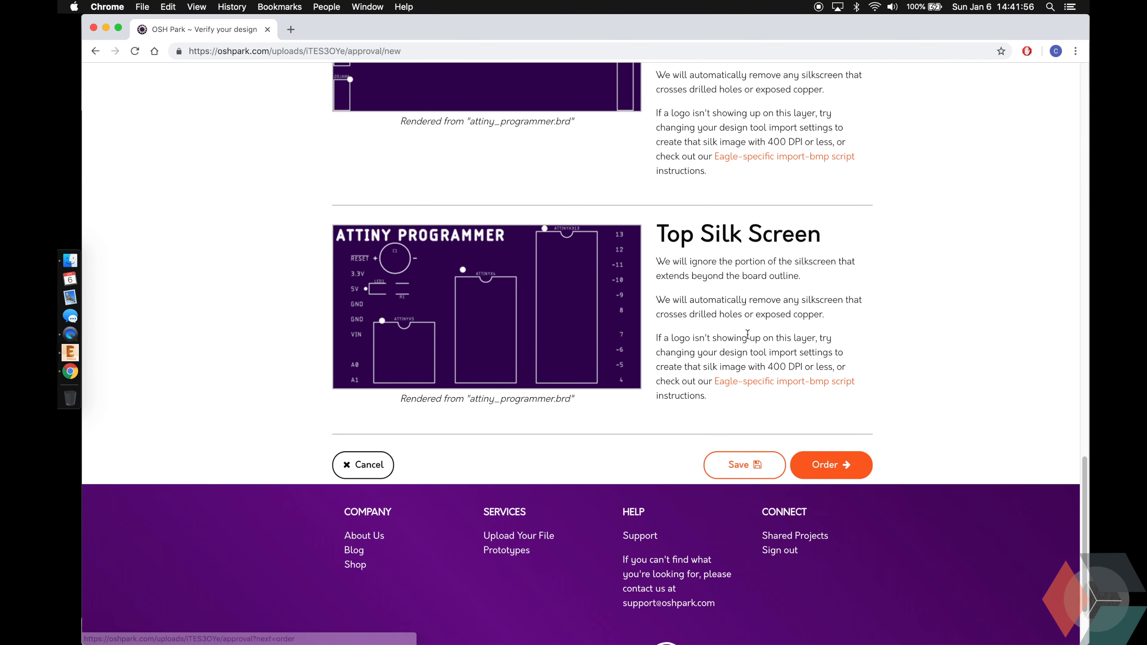
pyautogui.scroll(3)
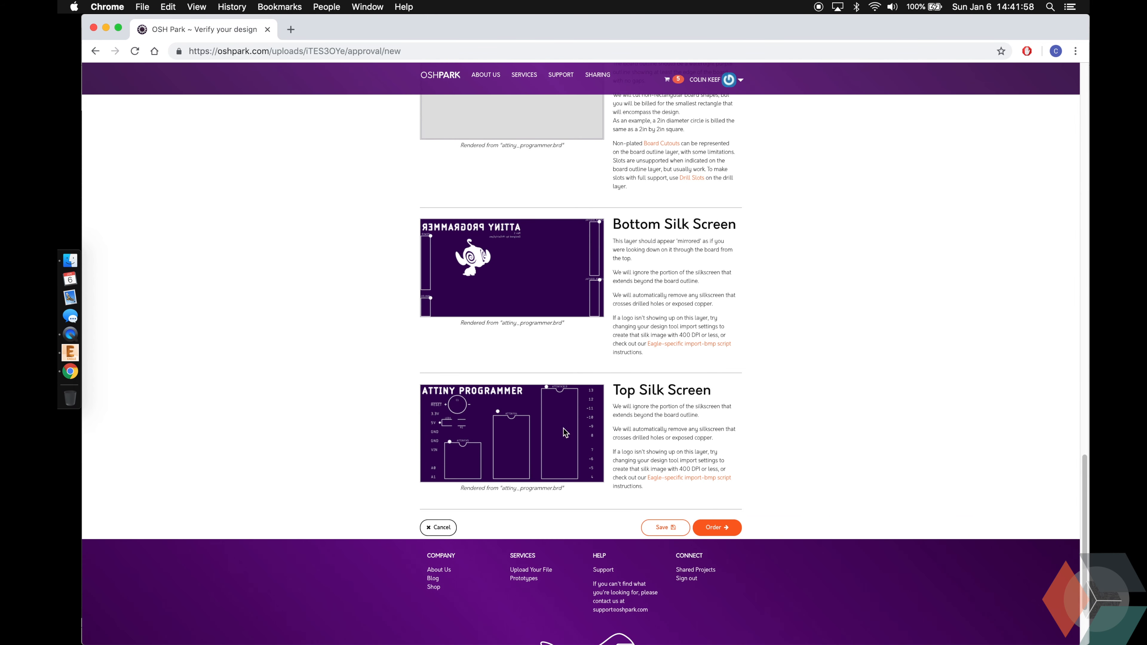
pyautogui.moveTo(533, 368)
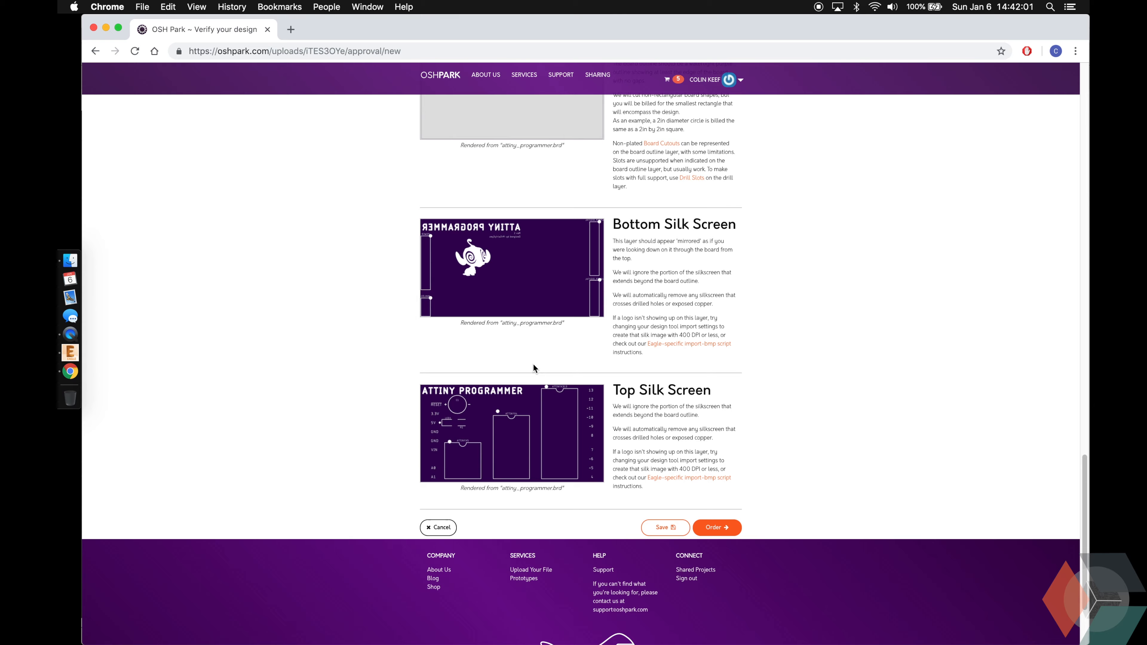